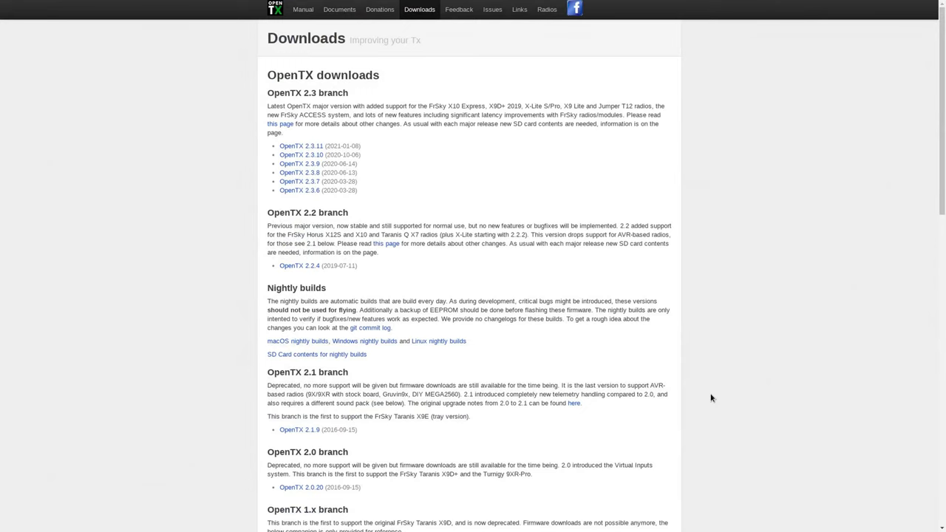
pyautogui.moveTo(515, 295)
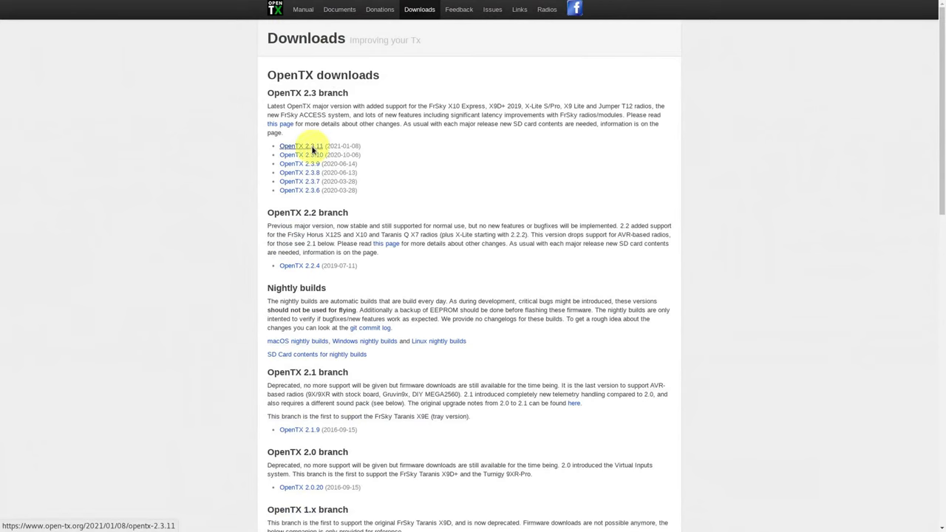
# Go from the OpenTX 2.3.11 release page to its 'SDcard content for 2.3.11' download link
pyautogui.click(296, 147)
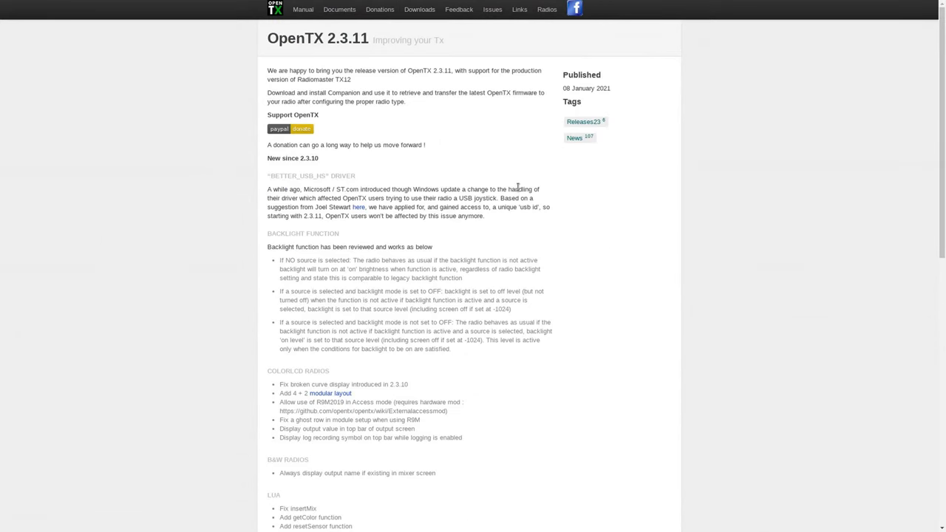
pyautogui.scroll(-3)
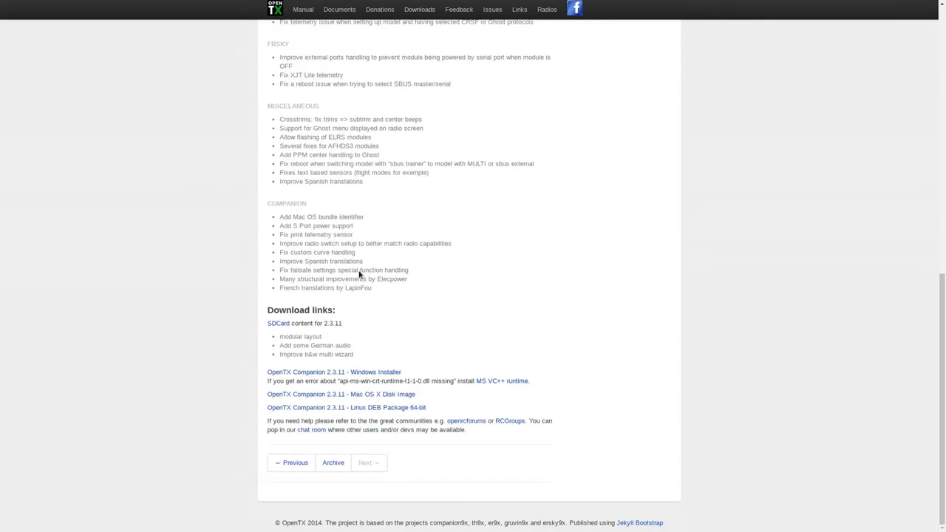
pyautogui.click(276, 323)
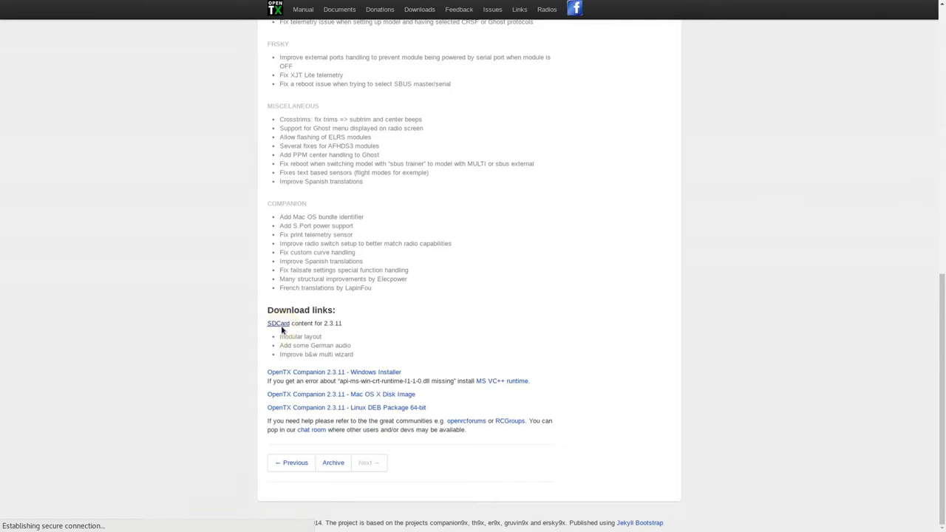
# Enter the 128x64/ folder of the 2.3 SD card release index
pyautogui.click(277, 324)
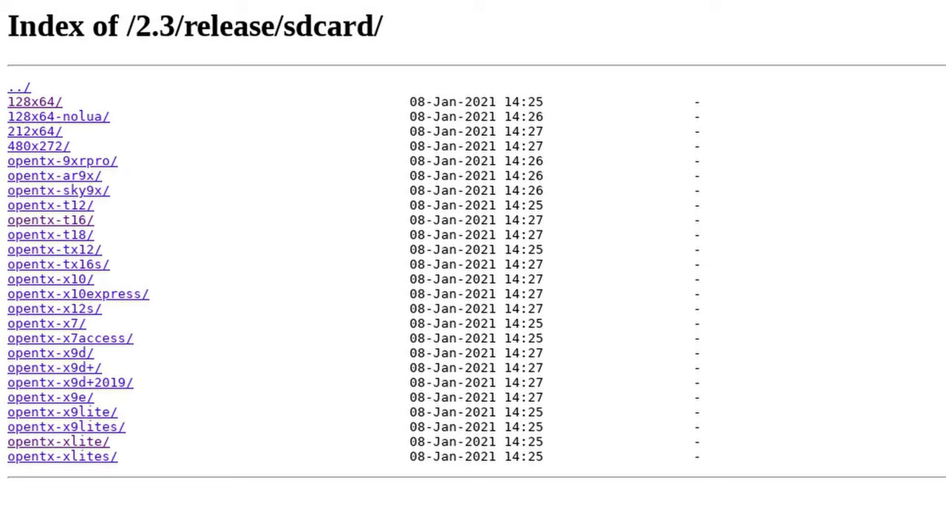
pyautogui.moveTo(68, 514)
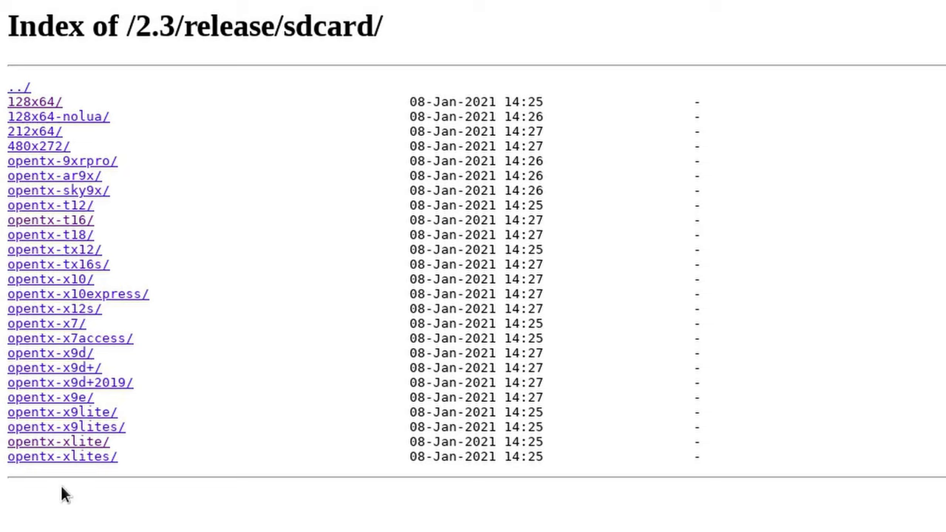
pyautogui.moveTo(57, 452)
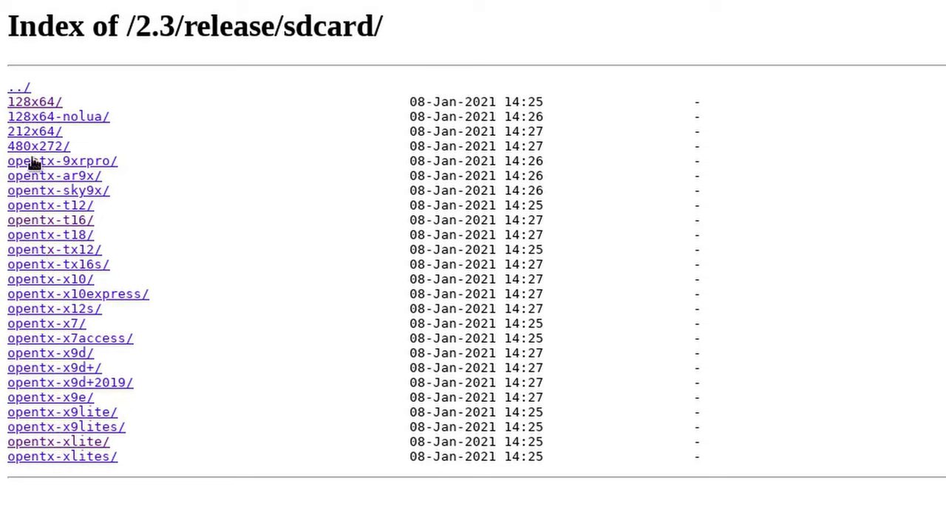
pyautogui.moveTo(33, 131)
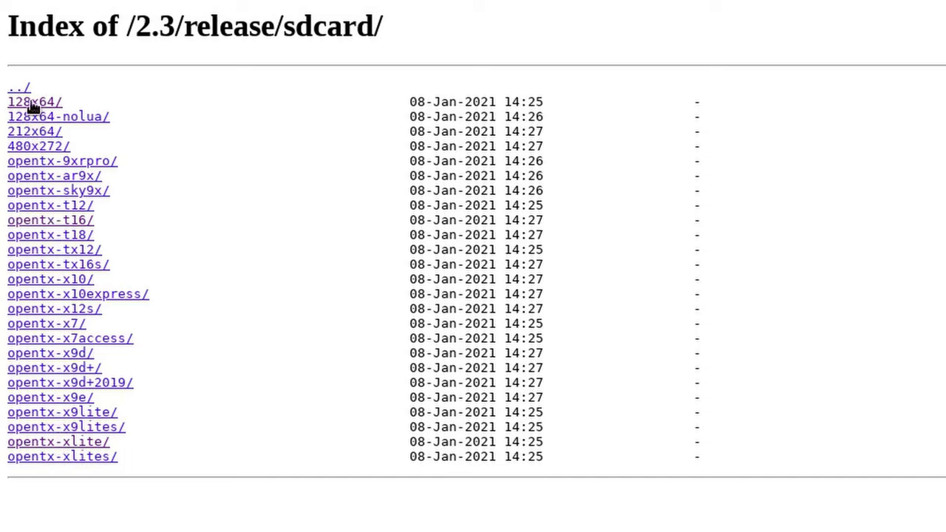
pyautogui.click(34, 101)
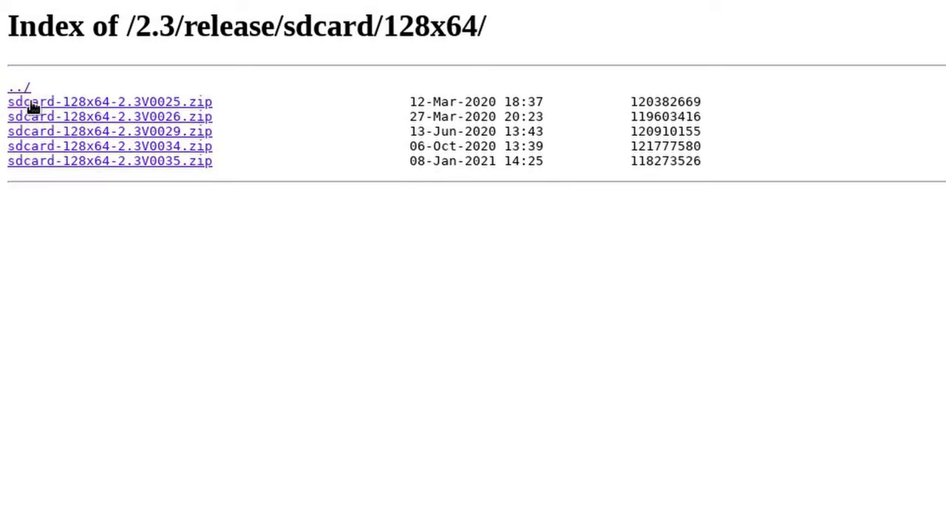
pyautogui.moveTo(177, 185)
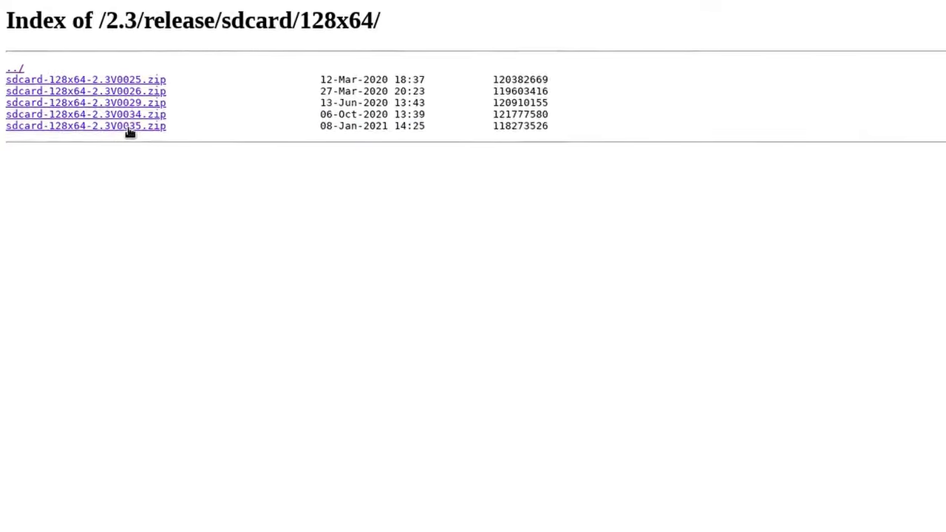
# Download sdcard-128x64-2.3V0035.zip (118.3 MB) and open it from the download bar
pyautogui.click(86, 126)
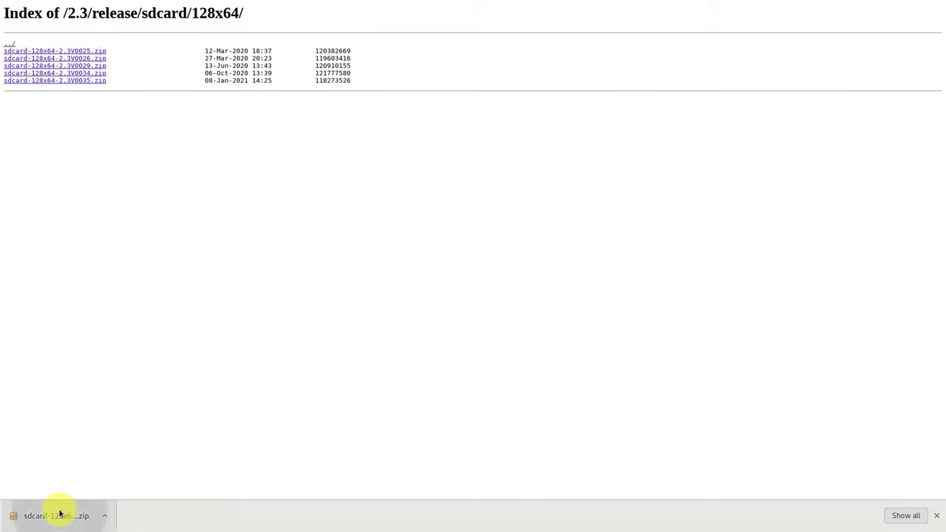
pyautogui.click(56, 512)
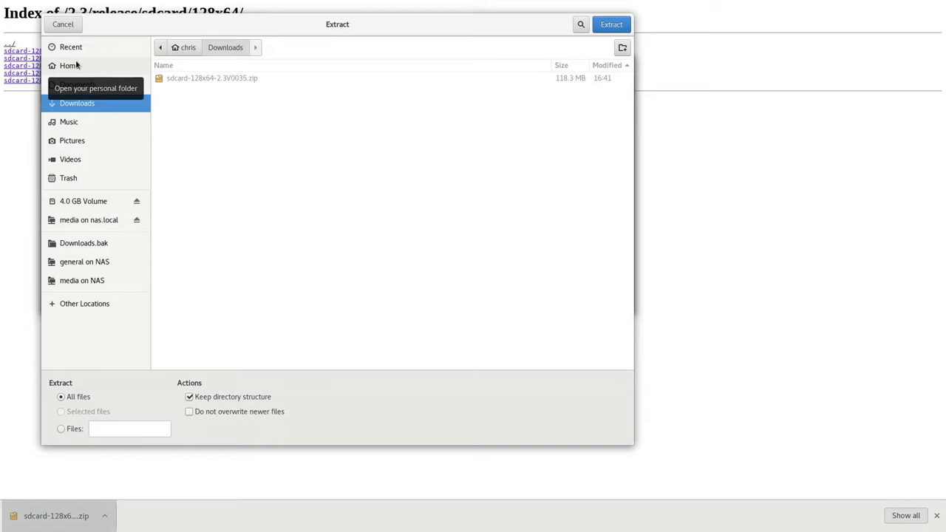
# Extract the 2.3V0035 archive onto the 4.0 GB Volume and show the extracted folders
pyautogui.click(81, 201)
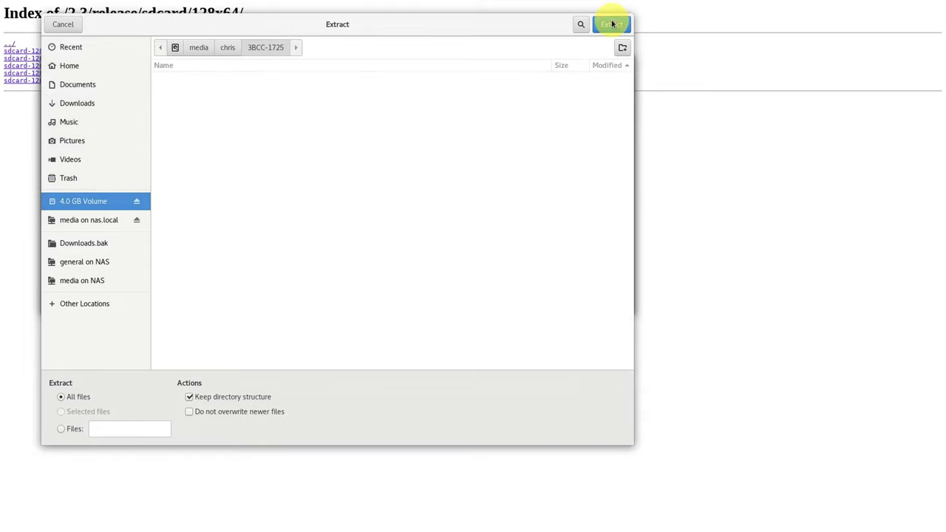
pyautogui.click(612, 23)
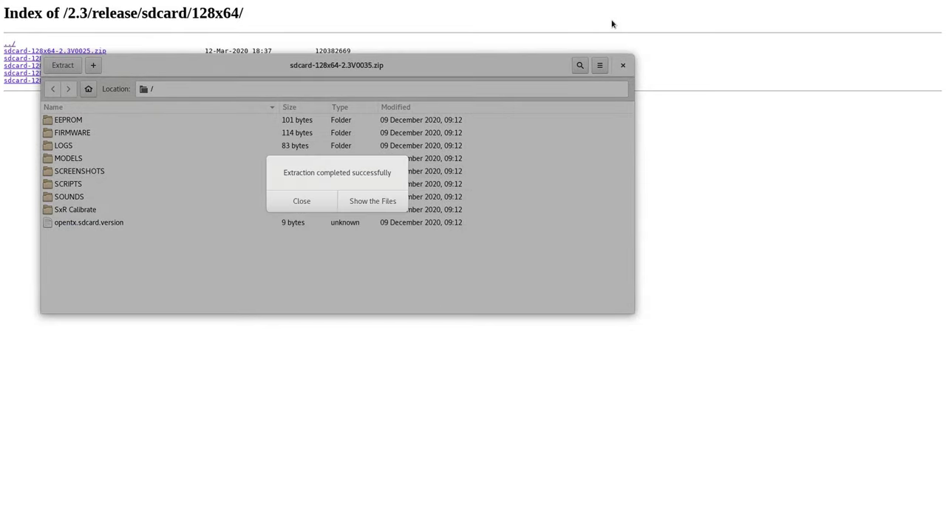
pyautogui.click(371, 201)
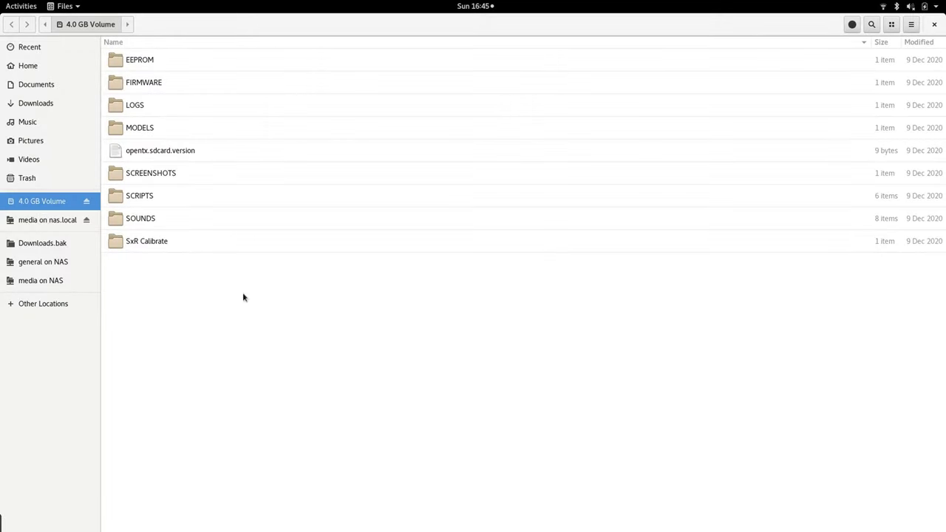
# Look inside the EEPROM, LOGS and MODELS folders, returning to the card root after each
pyautogui.doubleClick(142, 59)
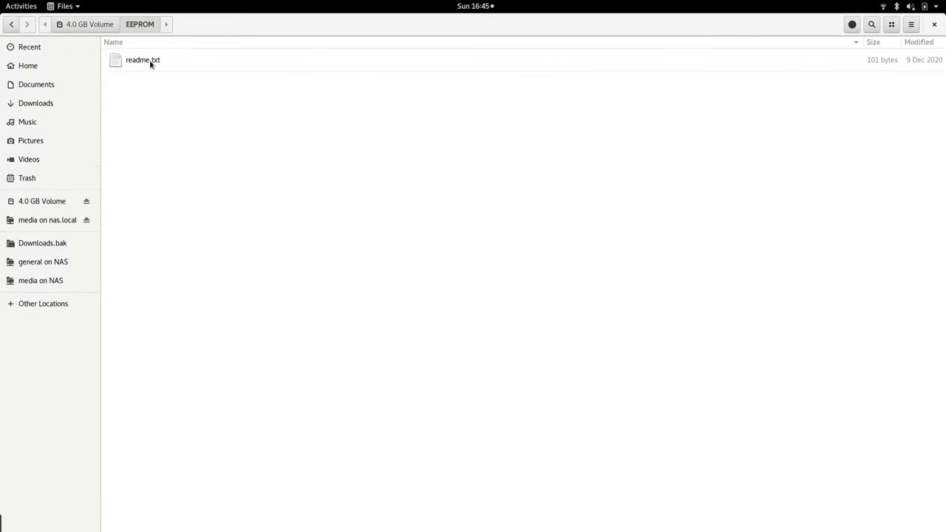
pyautogui.click(87, 23)
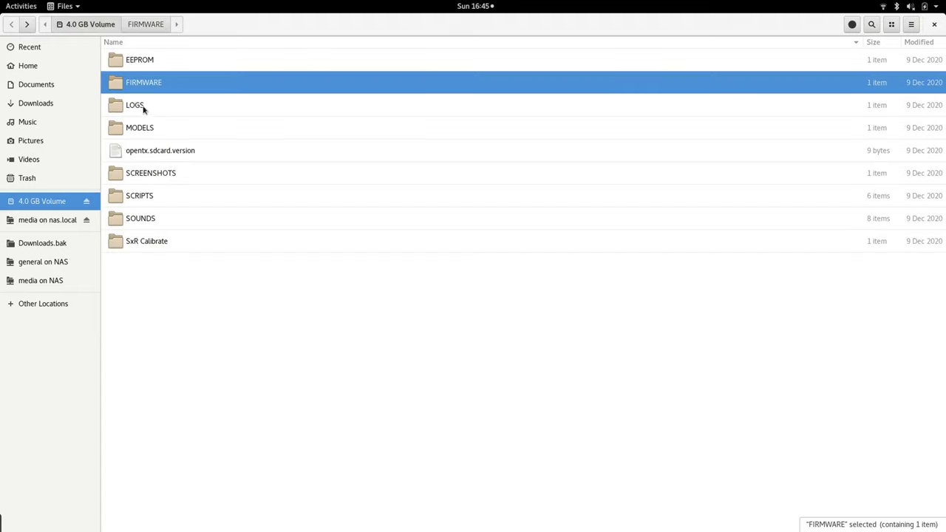
pyautogui.doubleClick(134, 103)
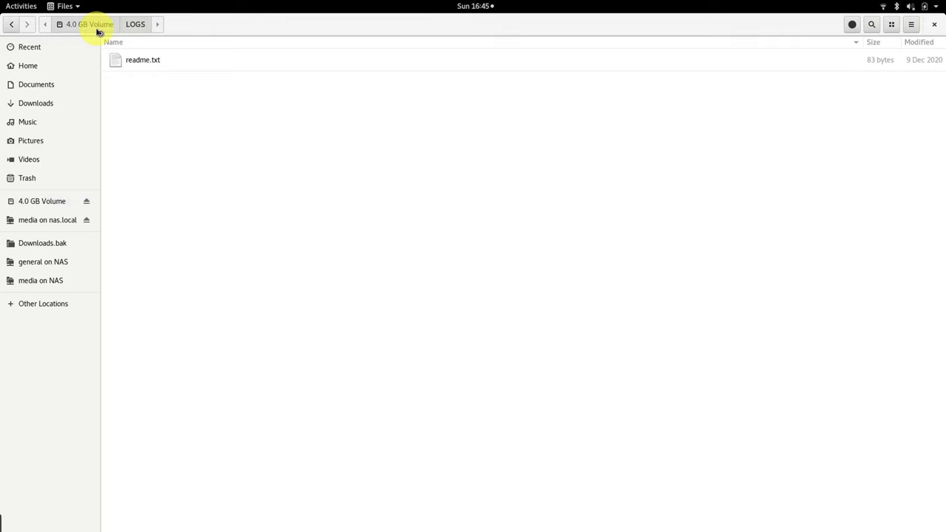
pyautogui.click(86, 24)
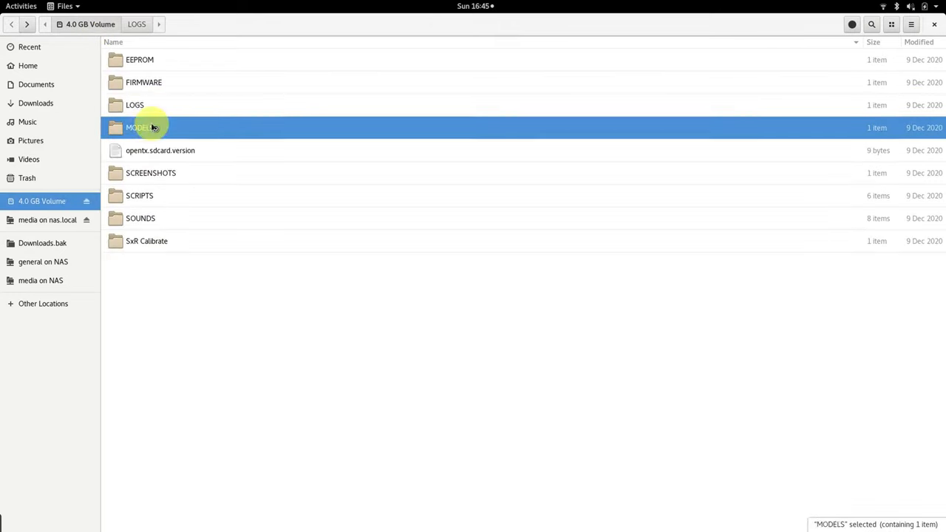
pyautogui.doubleClick(142, 127)
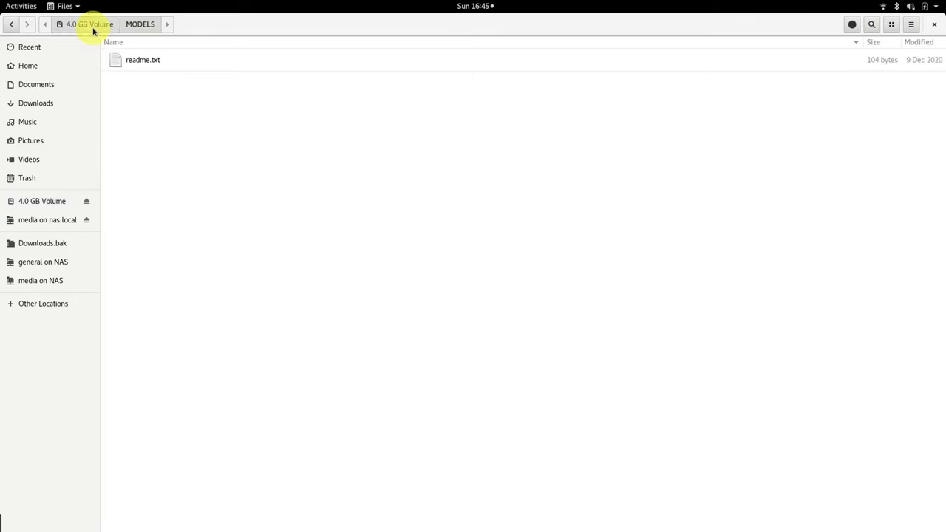
pyautogui.click(82, 23)
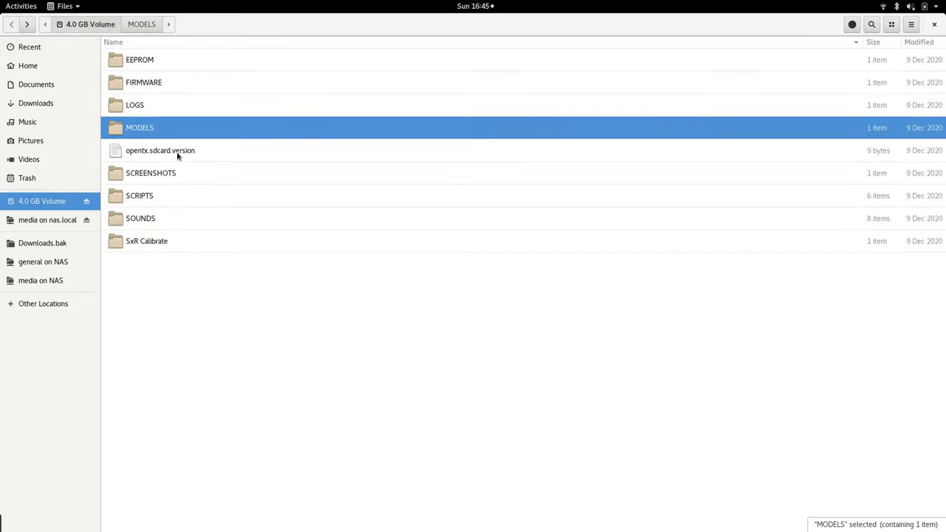
# Read opentx.sdcard.version (2.3V0035), look inside SCREENSHOTS, and return to the card root
pyautogui.doubleClick(160, 151)
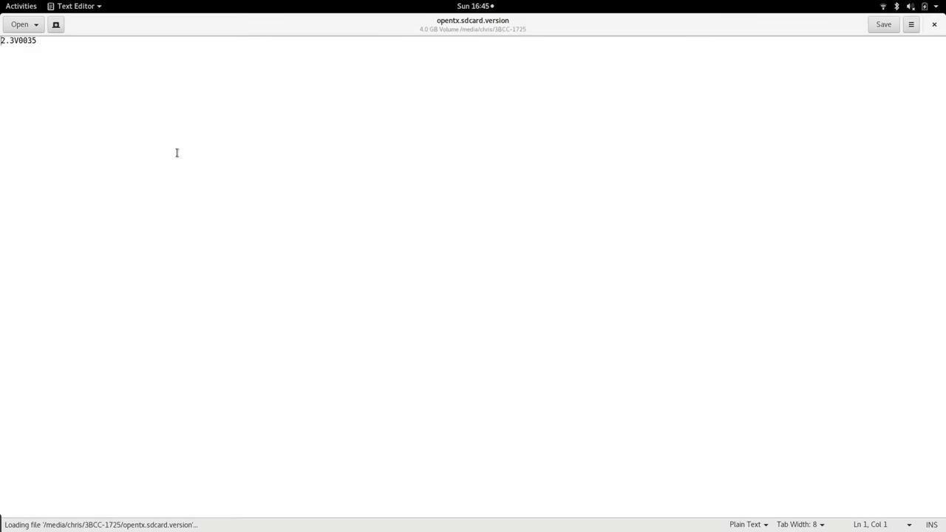
pyautogui.moveTo(511, 113)
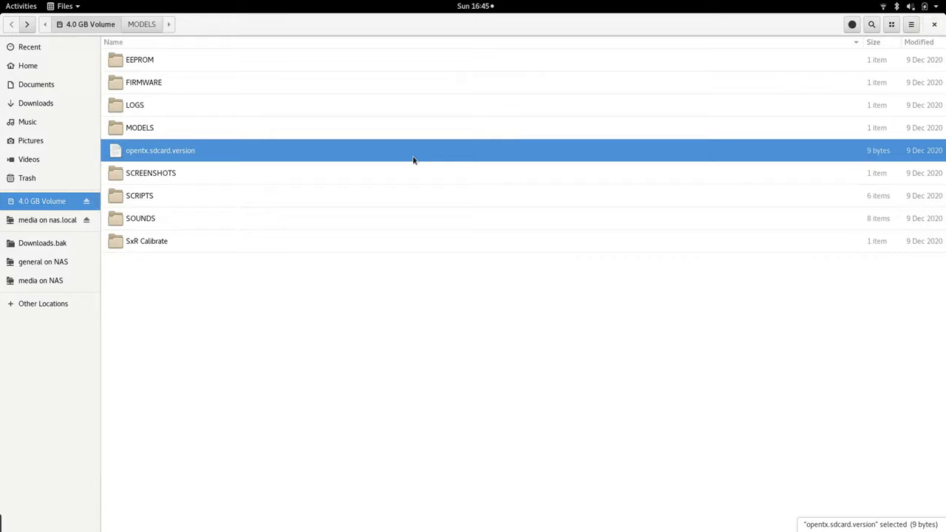
pyautogui.moveTo(231, 159)
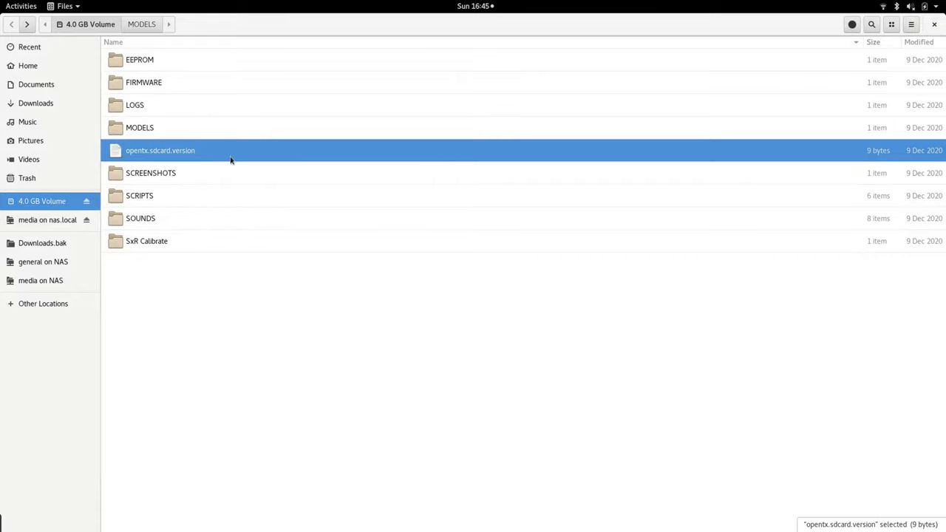
pyautogui.click(150, 173)
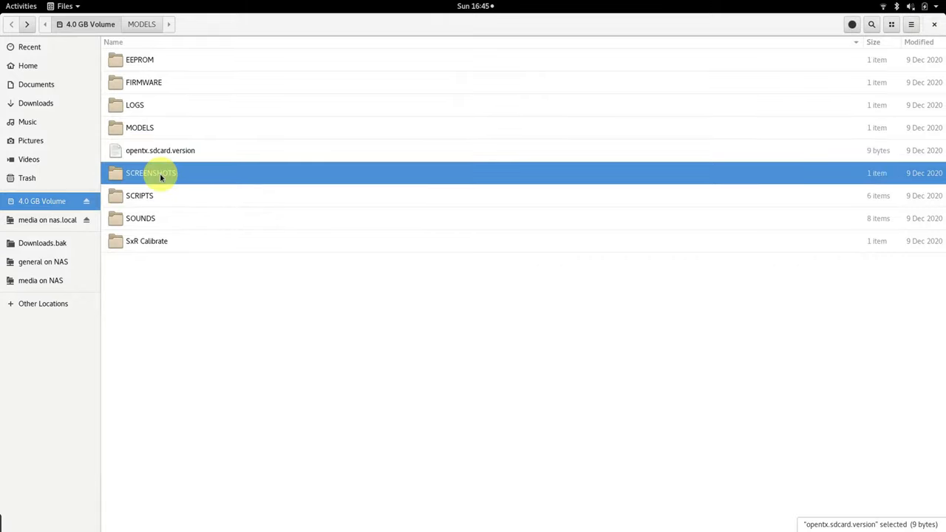
pyautogui.doubleClick(151, 173)
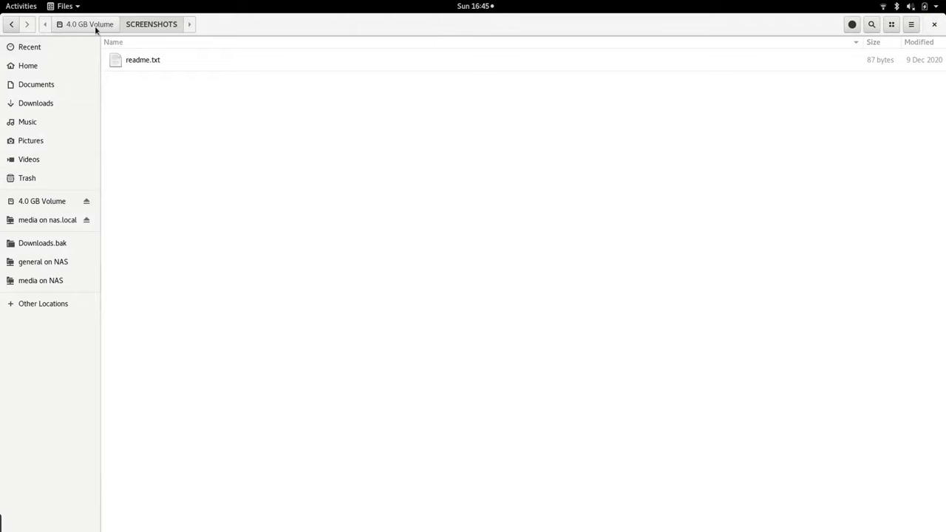
pyautogui.click(85, 24)
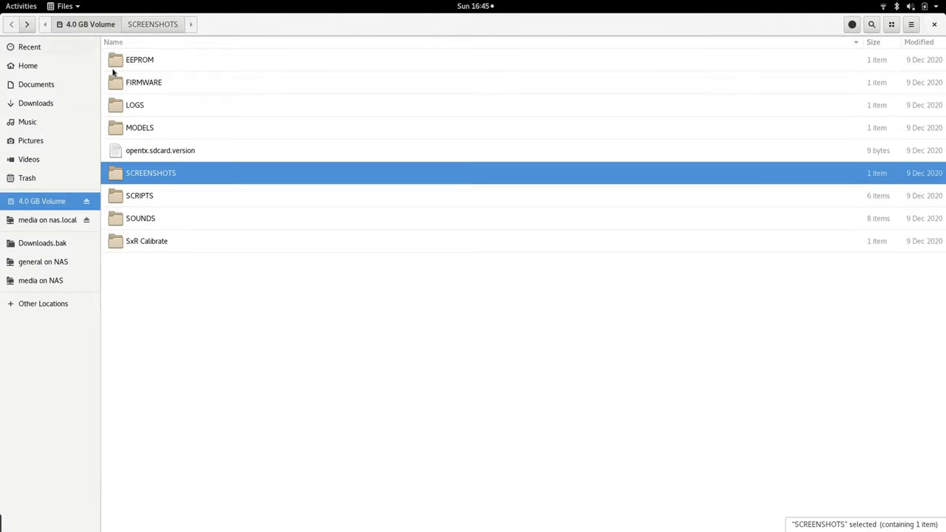
pyautogui.moveTo(139, 195)
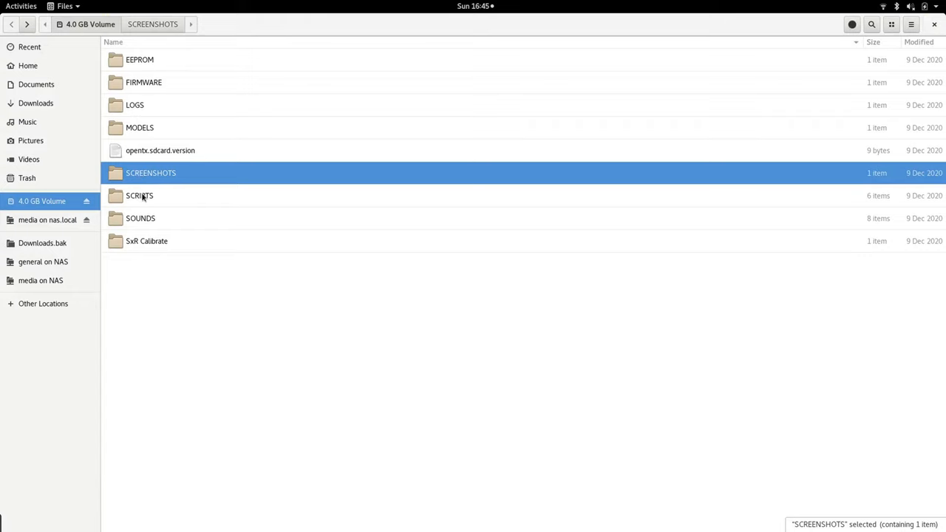
# Browse into SCRIPTS/TOOLS to see the Lua tools such as crossfire.lua
pyautogui.doubleClick(138, 195)
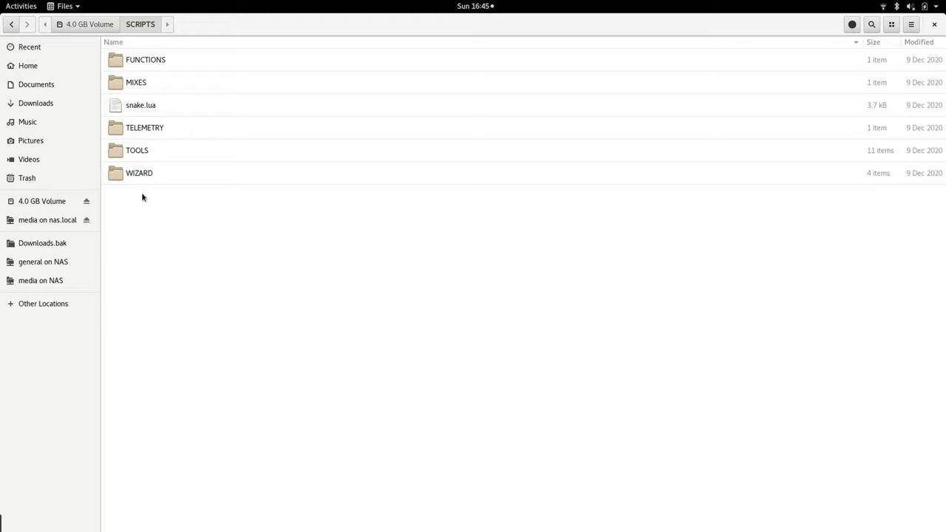
pyautogui.moveTo(137, 156)
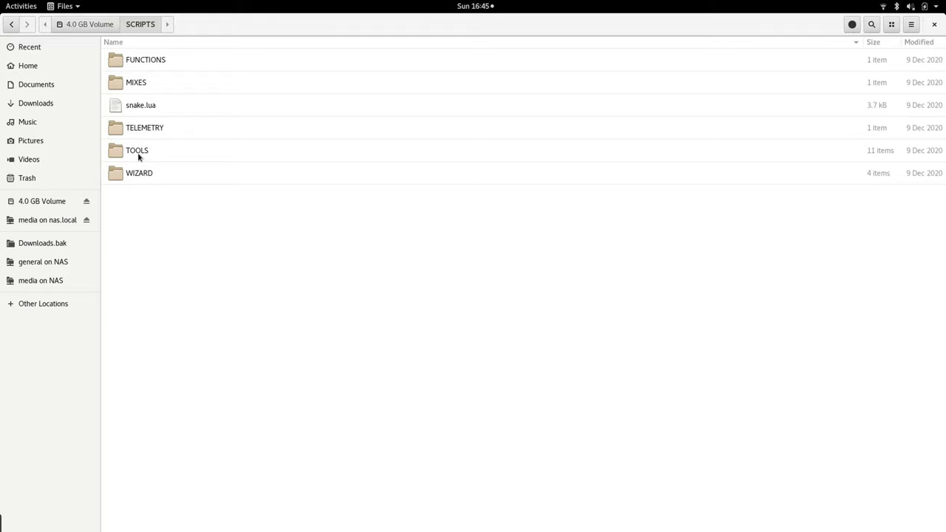
pyautogui.doubleClick(136, 151)
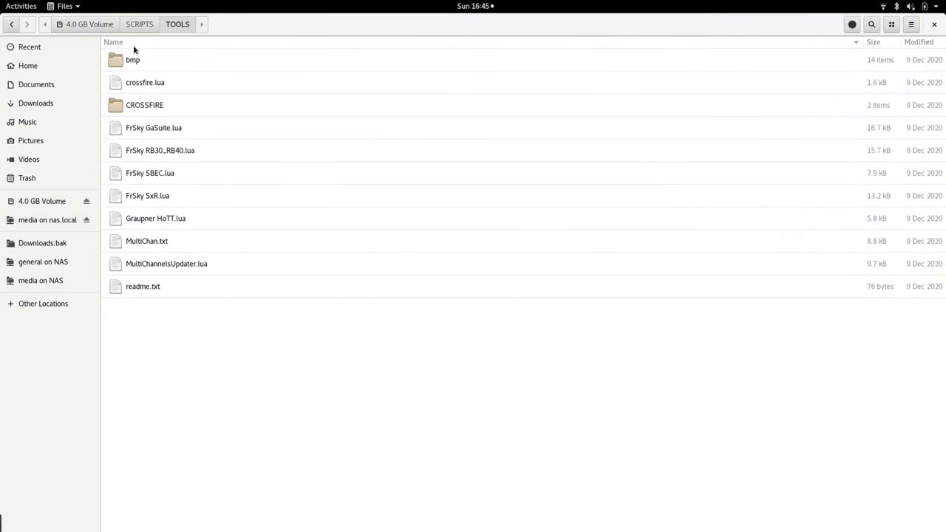
# From the card root, browse into SOUNDS/en/SYSTEM to reach the English voice files
pyautogui.click(83, 24)
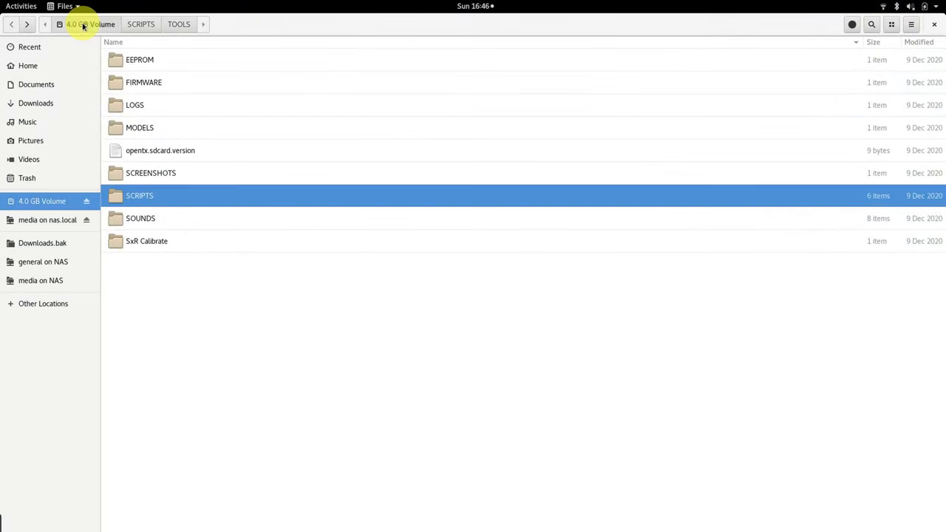
pyautogui.click(140, 218)
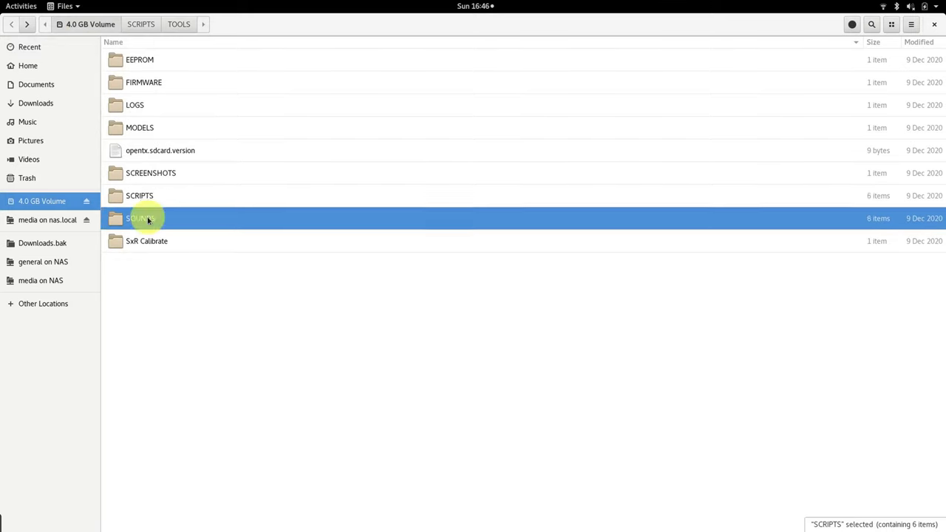
pyautogui.doubleClick(148, 219)
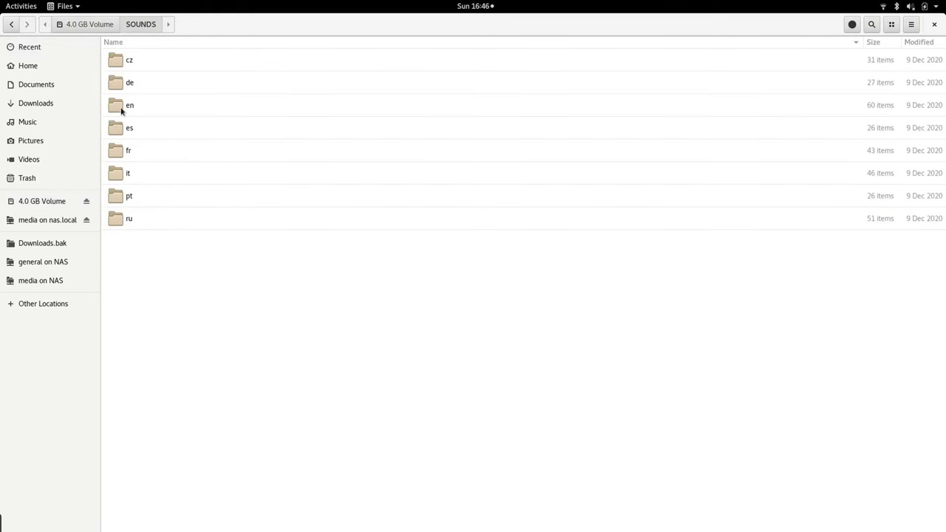
pyautogui.doubleClick(130, 103)
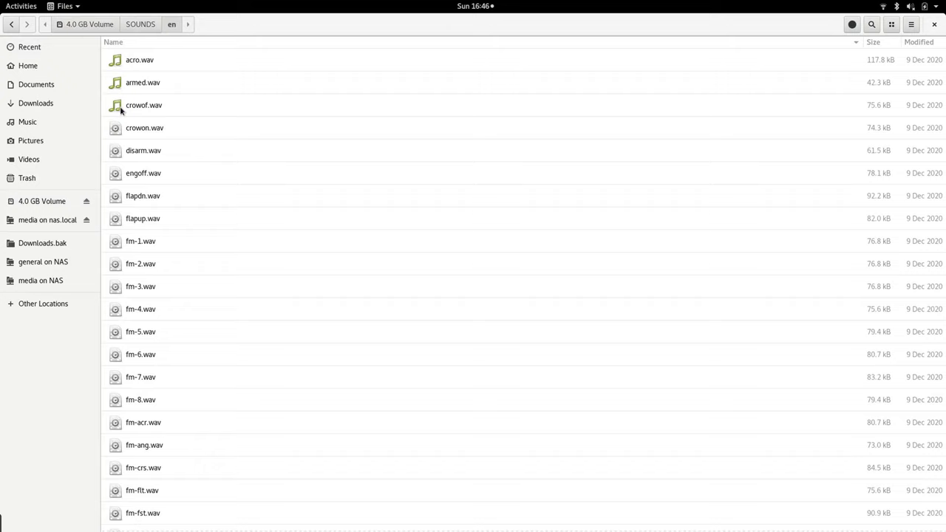
pyautogui.scroll(-3)
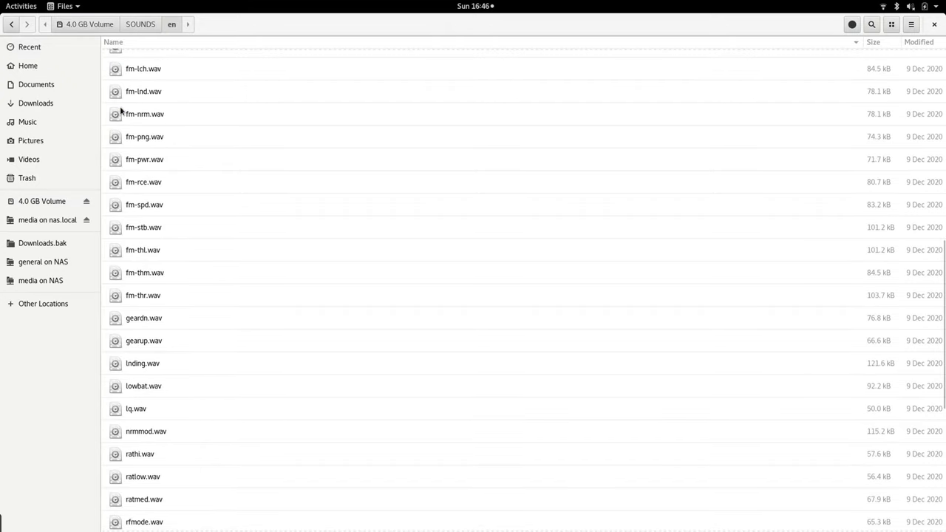
pyautogui.scroll(-3)
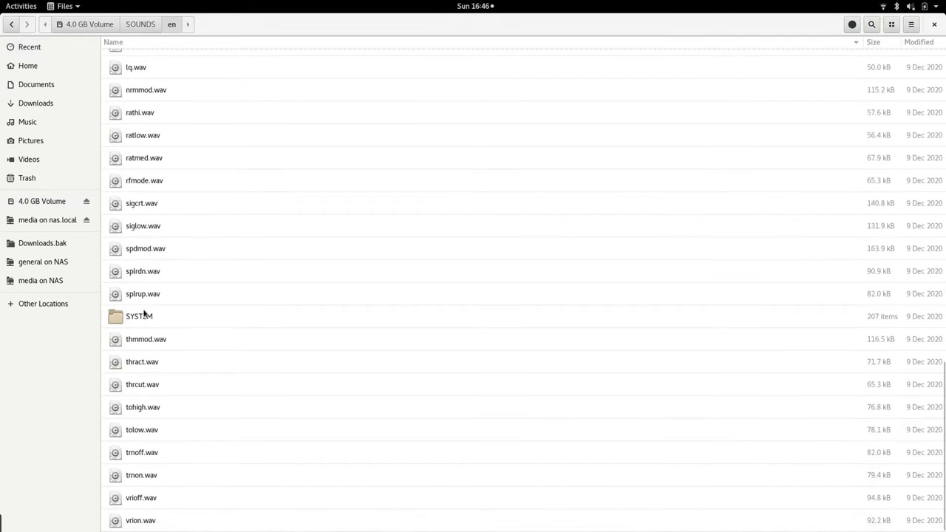
pyautogui.doubleClick(139, 316)
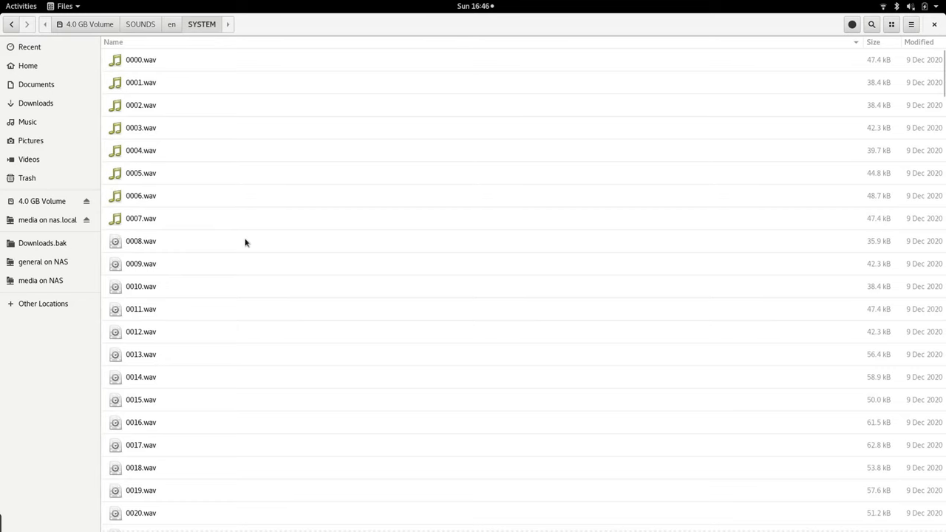
# Scroll through the numbered and unit voice WAV files in SYSTEM
pyautogui.scroll(-3)
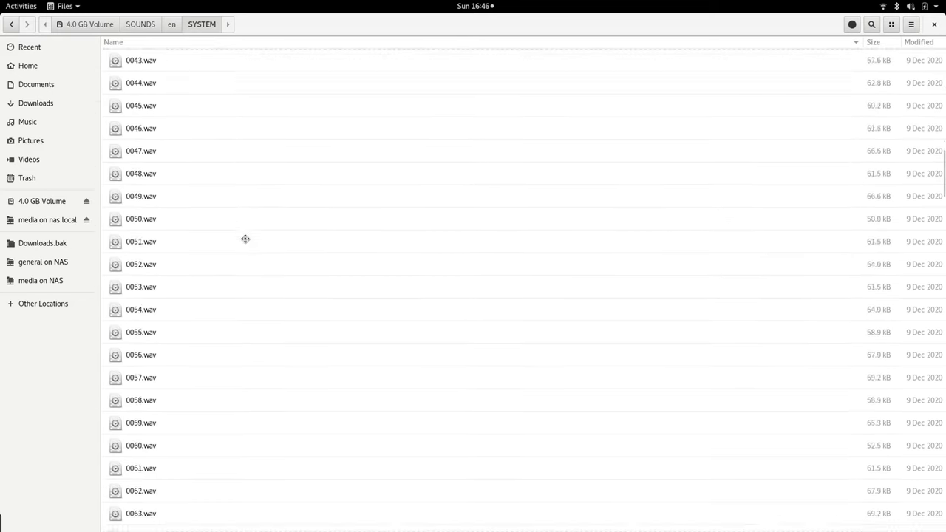
pyautogui.scroll(-3)
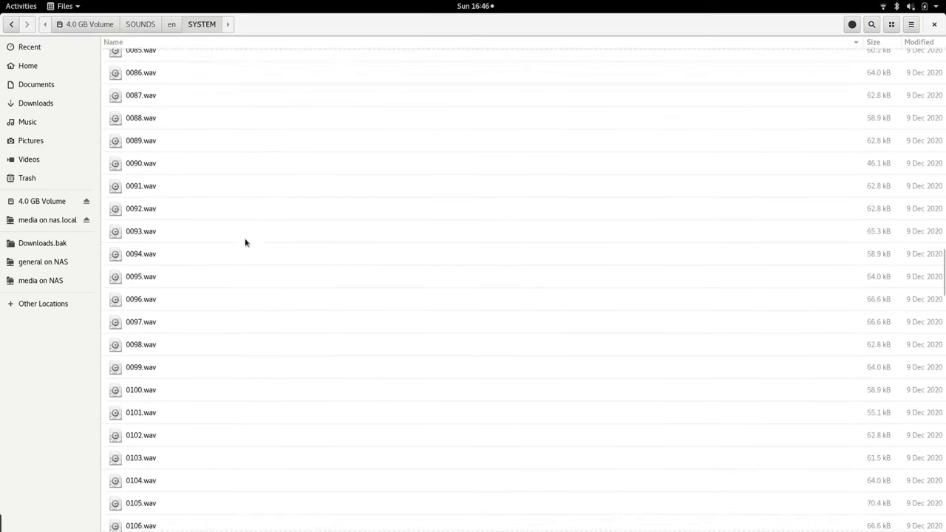
pyautogui.scroll(-3)
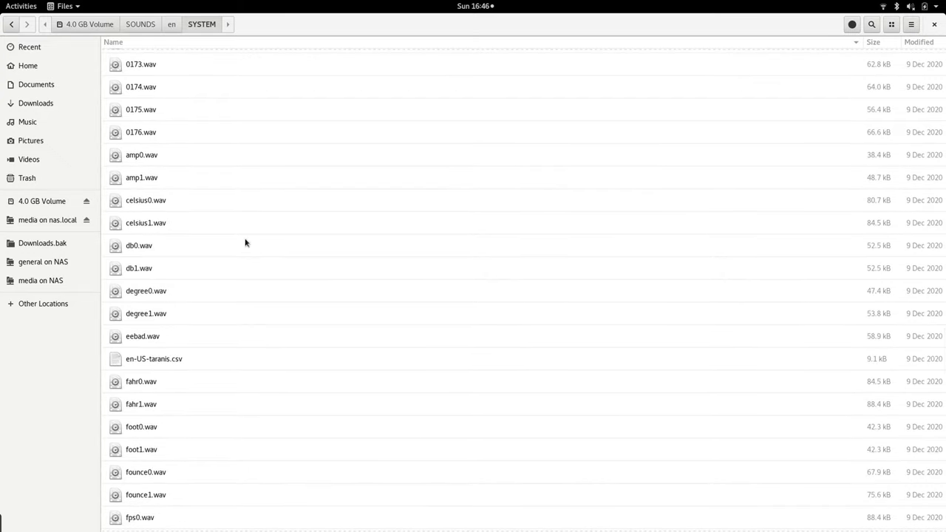
pyautogui.scroll(-3)
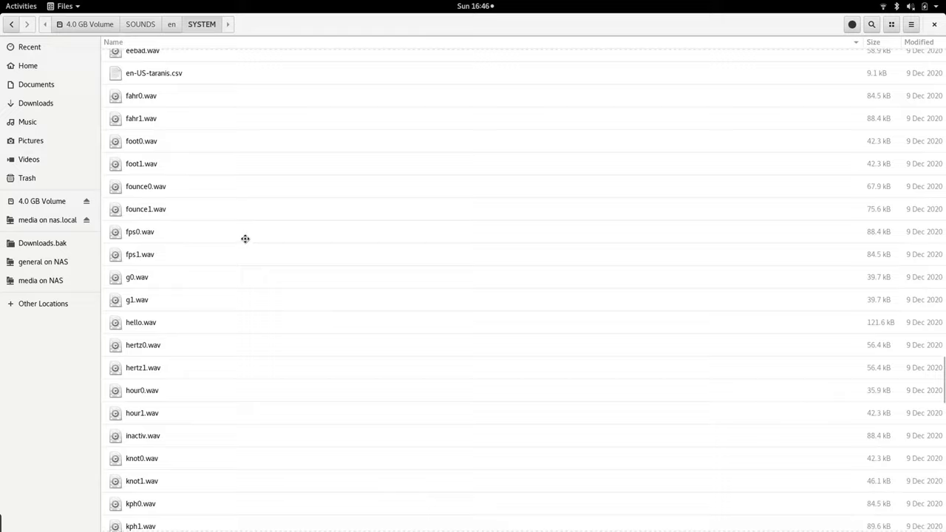
pyautogui.scroll(-3)
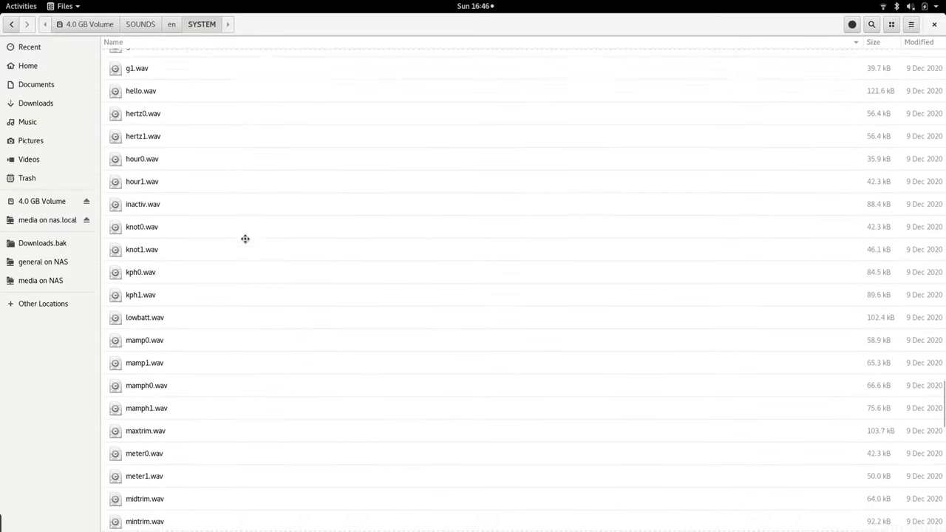
# View lowbatt.wav's Audio properties: a one-second mono 32 kHz WAV
pyautogui.rightClick(144, 317)
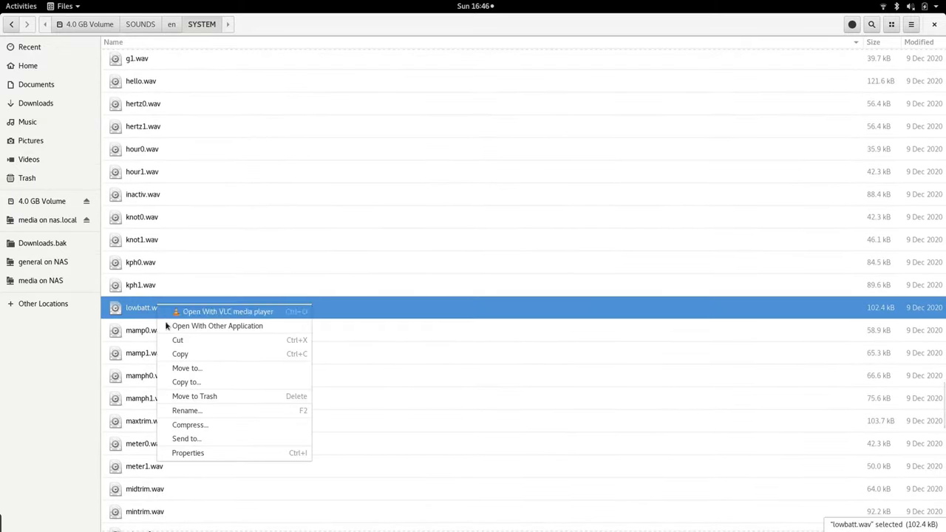
pyautogui.click(189, 452)
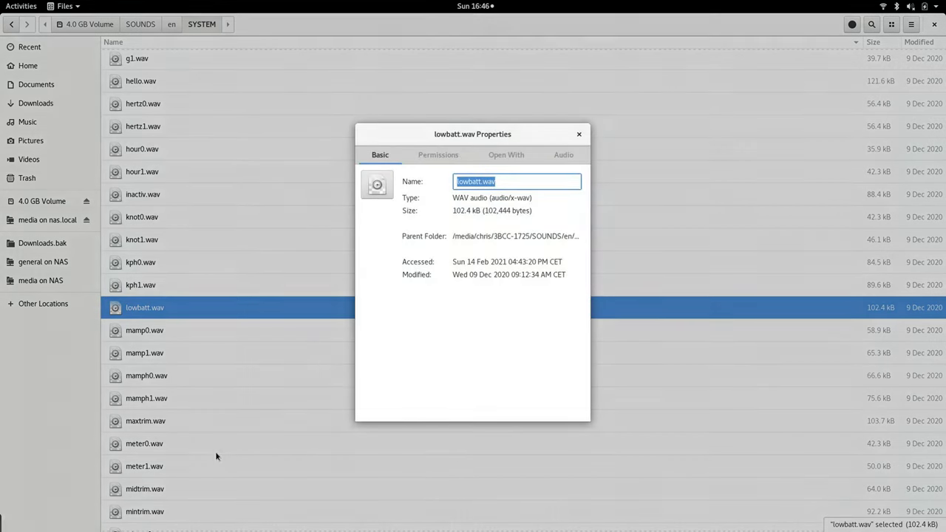
pyautogui.click(563, 155)
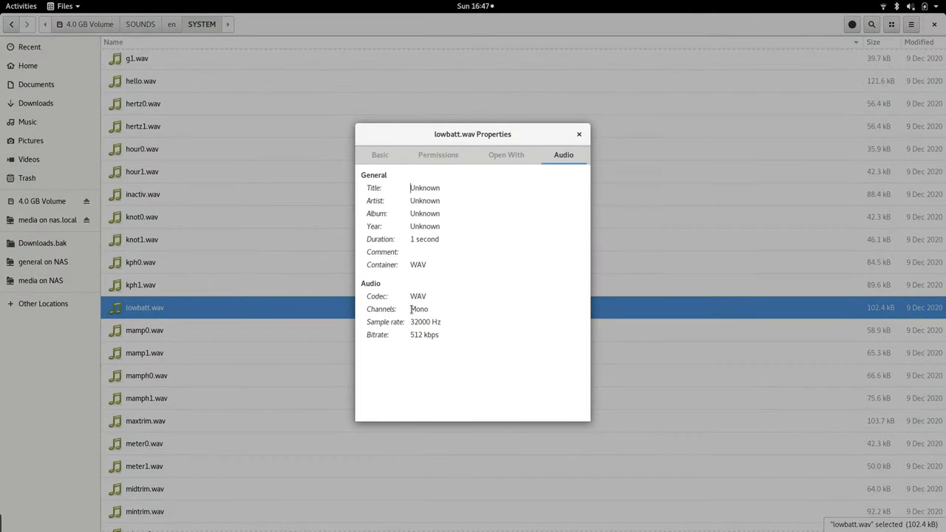
pyautogui.doubleClick(420, 309)
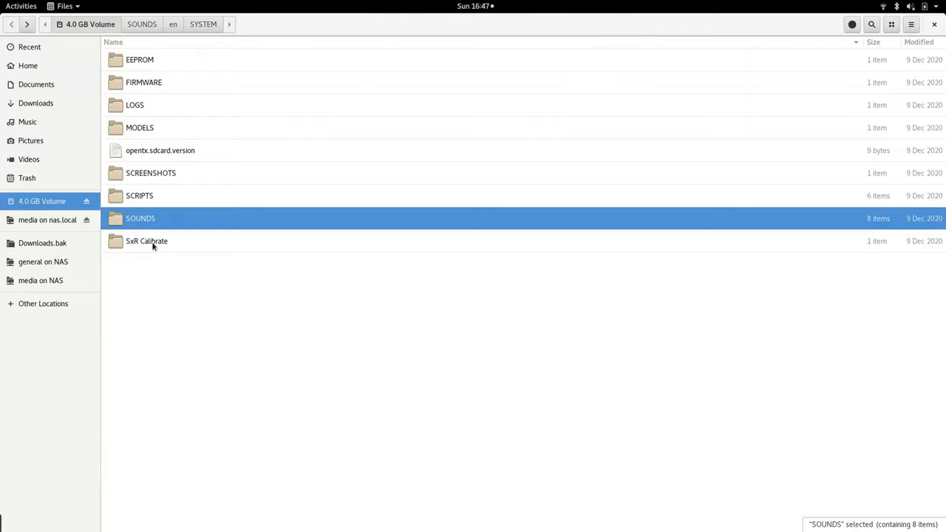
# Enter the SxR Calibrate folder, which holds only SxR_Calibrate.lua
pyautogui.doubleClick(146, 241)
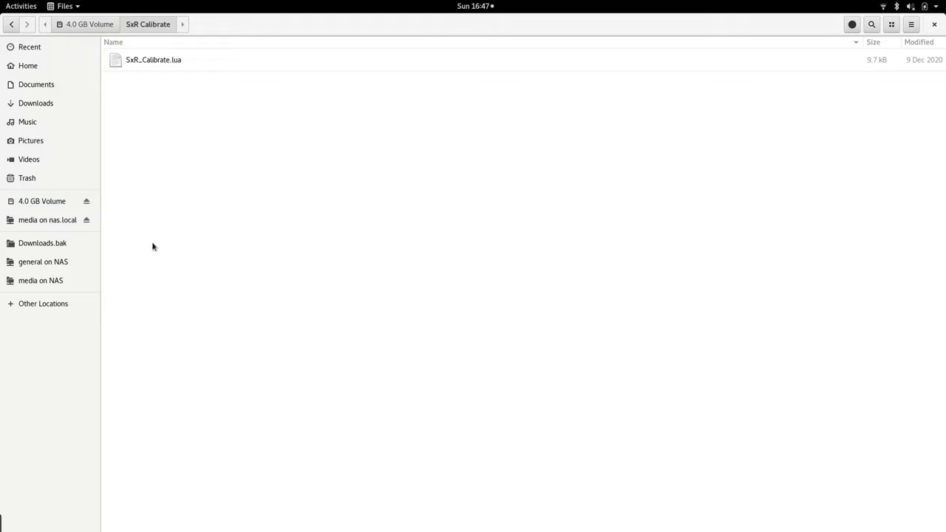
pyautogui.moveTo(112, 89)
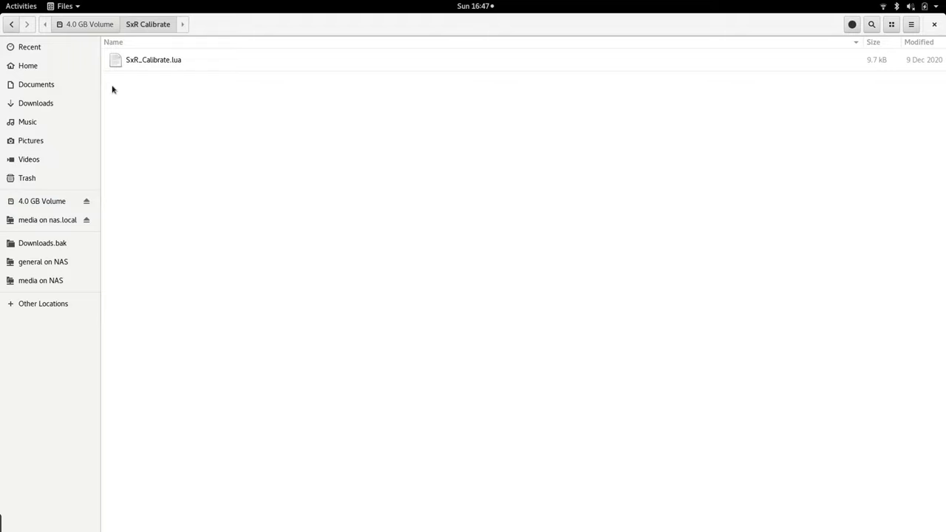